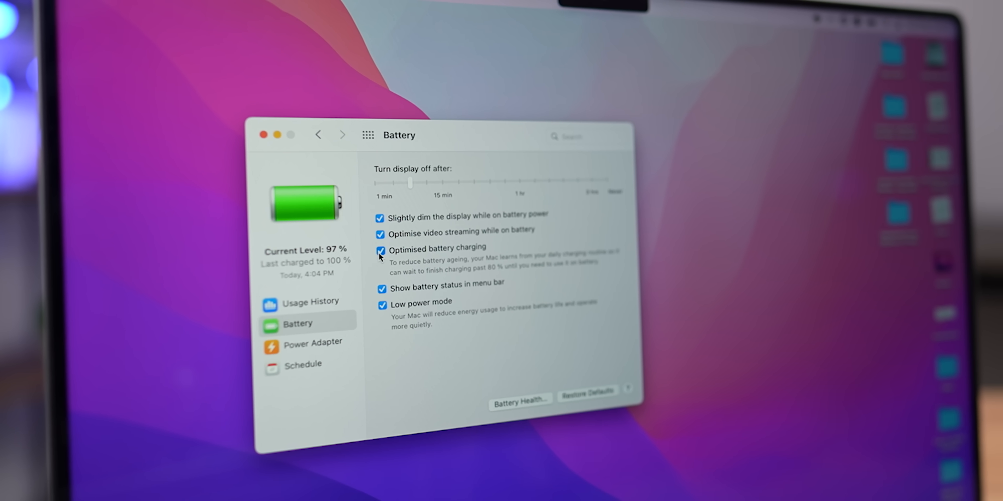
# - Keep Optimised battery charging on after the warning, then show the Power Adapter settings
pyautogui.click(380, 250)
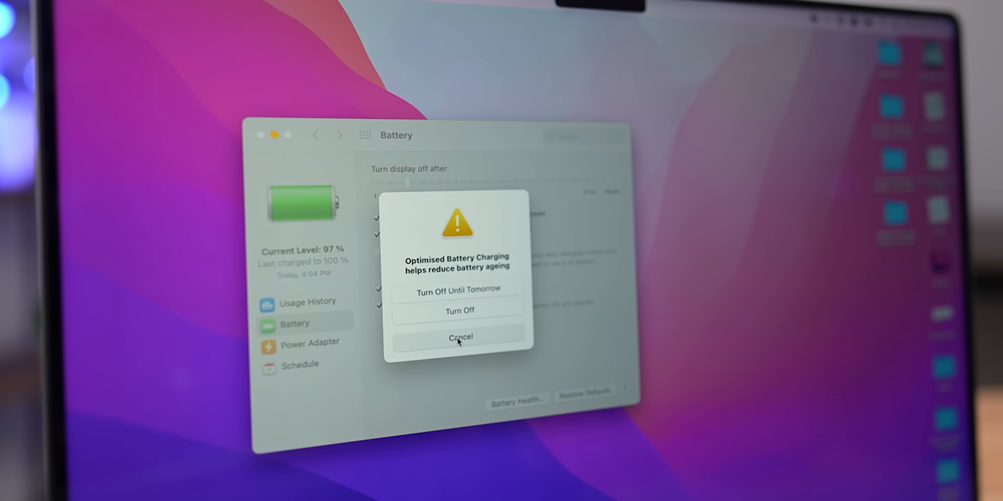
pyautogui.click(460, 337)
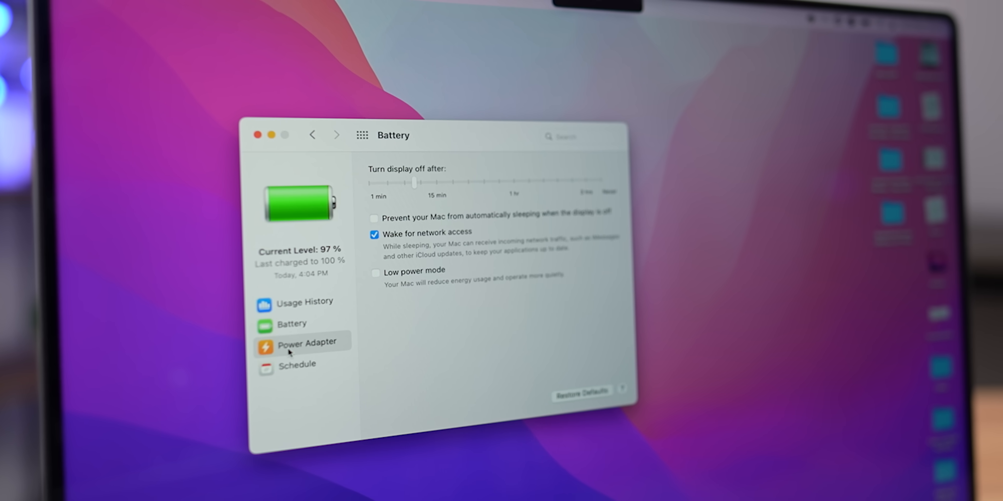